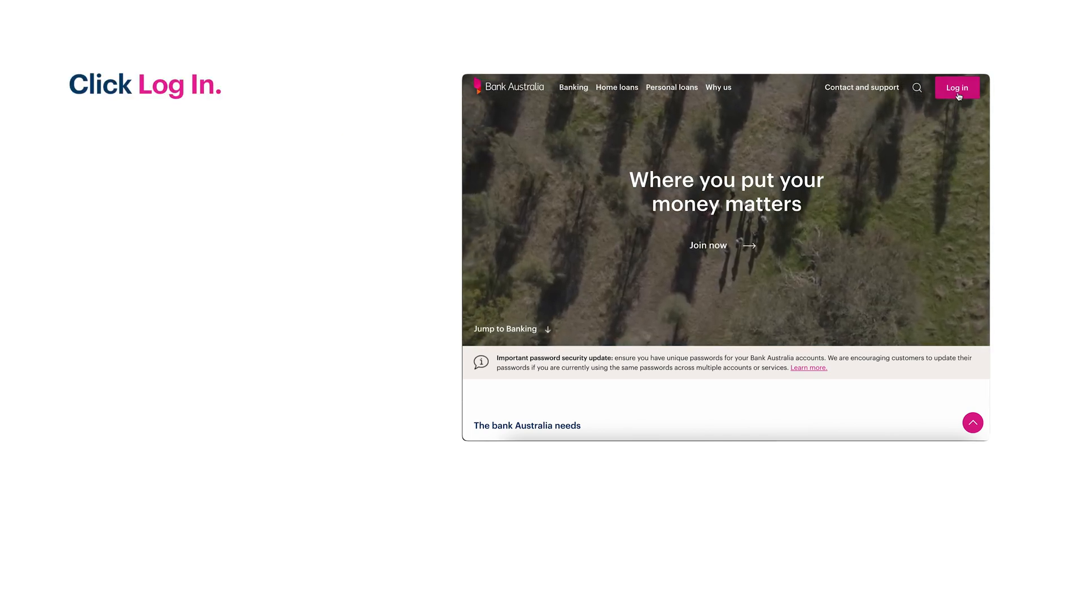
- Log in to Bank Australia internet banking with the customer number and password
{"action": "left_click", "coordinate": [956, 87]}
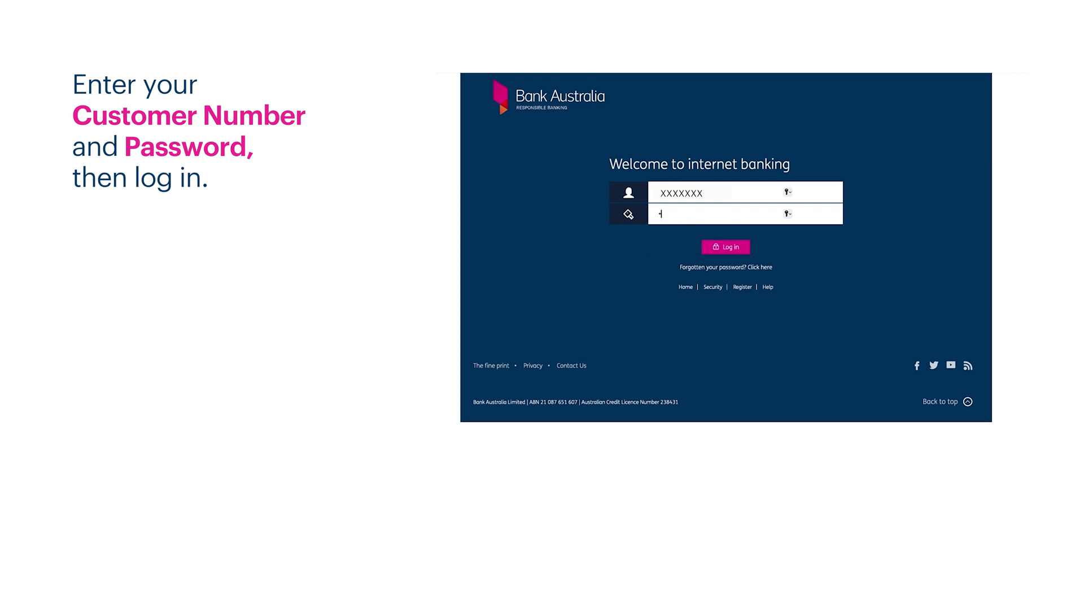
{"action": "type", "text": "password"}
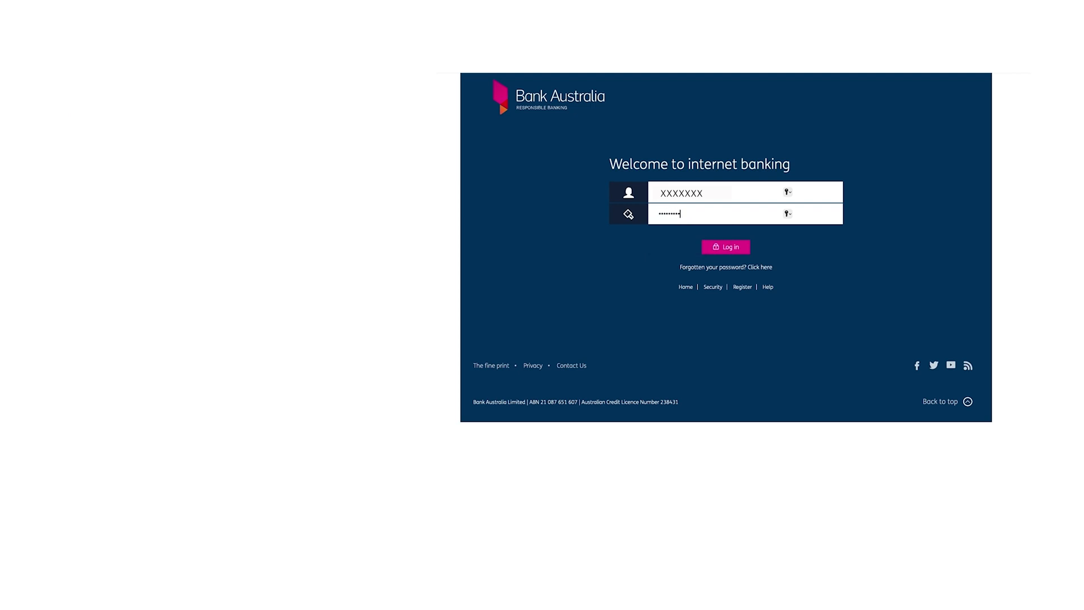
{"action": "left_click", "coordinate": [725, 246]}
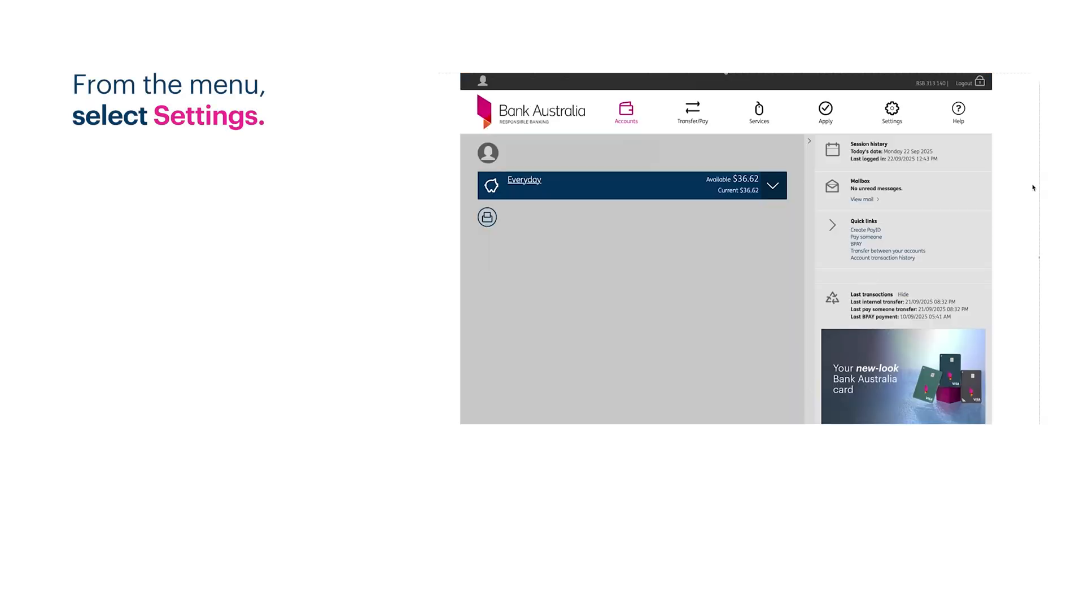
- Choose Manage Symantec VIP from the Settings menu
{"action": "left_click", "coordinate": [891, 111]}
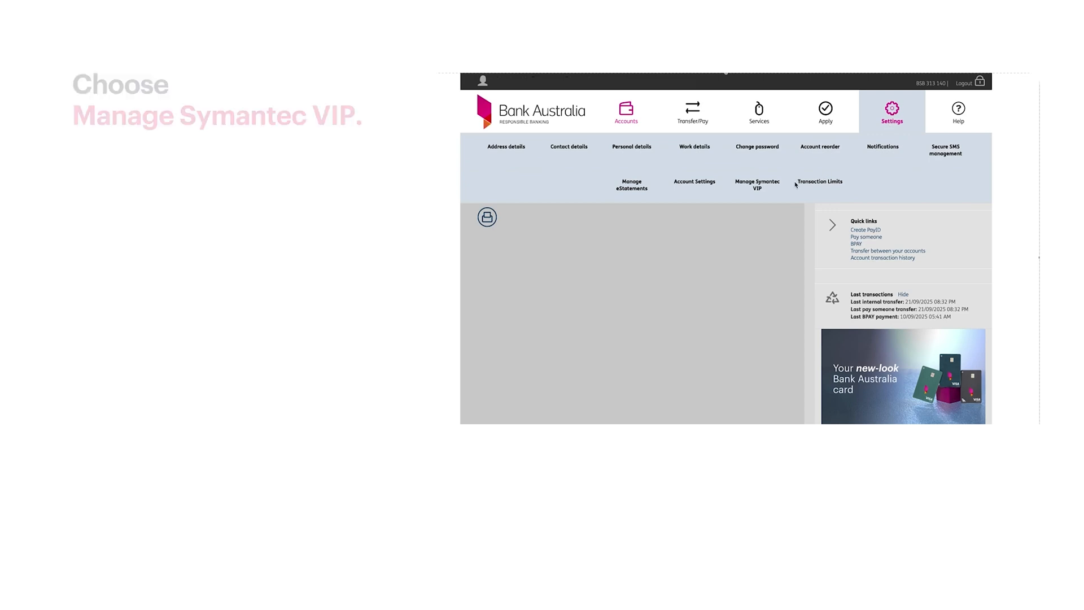
{"action": "left_click", "coordinate": [757, 184]}
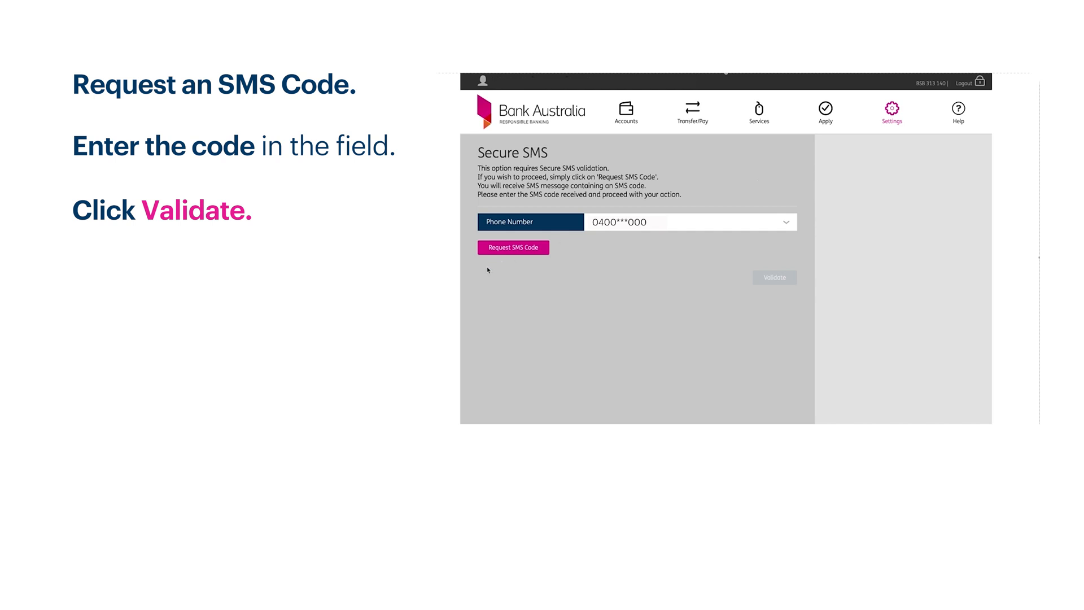
{"action": "left_click", "coordinate": [513, 248]}
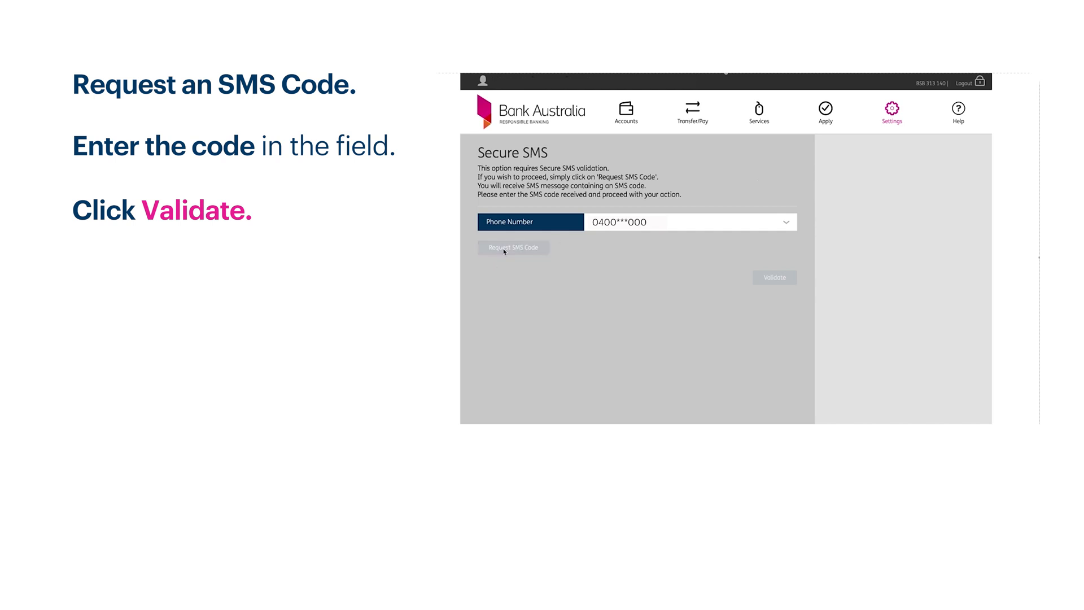
{"action": "left_click", "coordinate": [512, 247]}
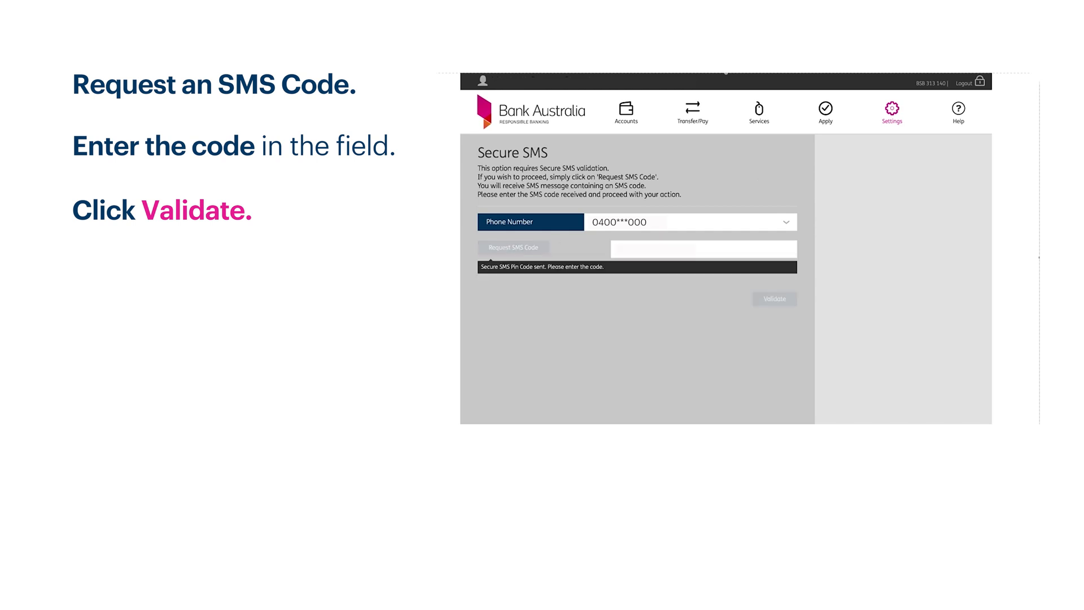
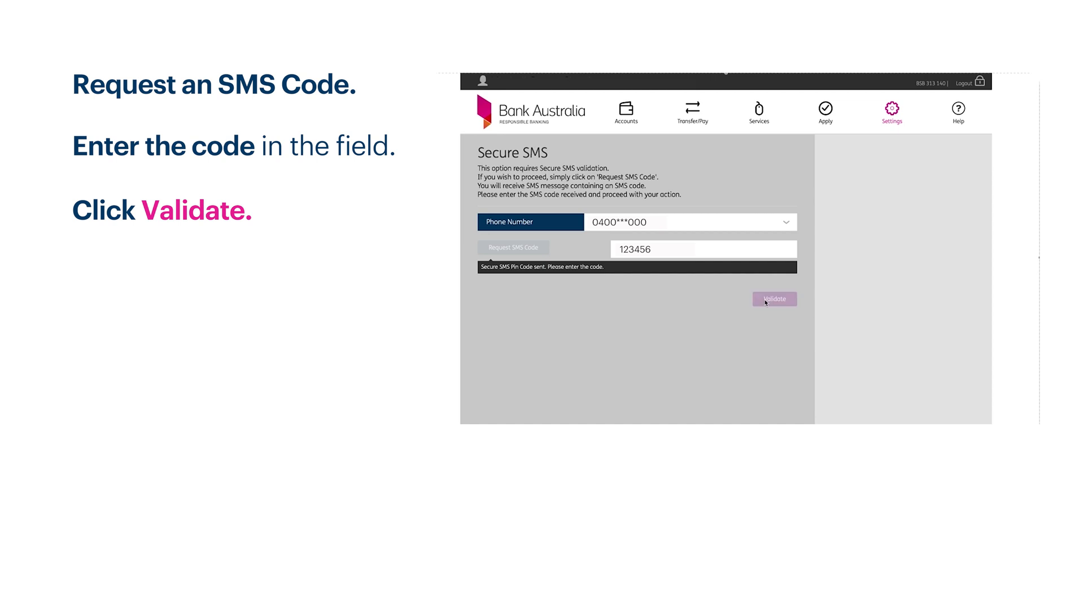
{"action": "left_click", "coordinate": [773, 299]}
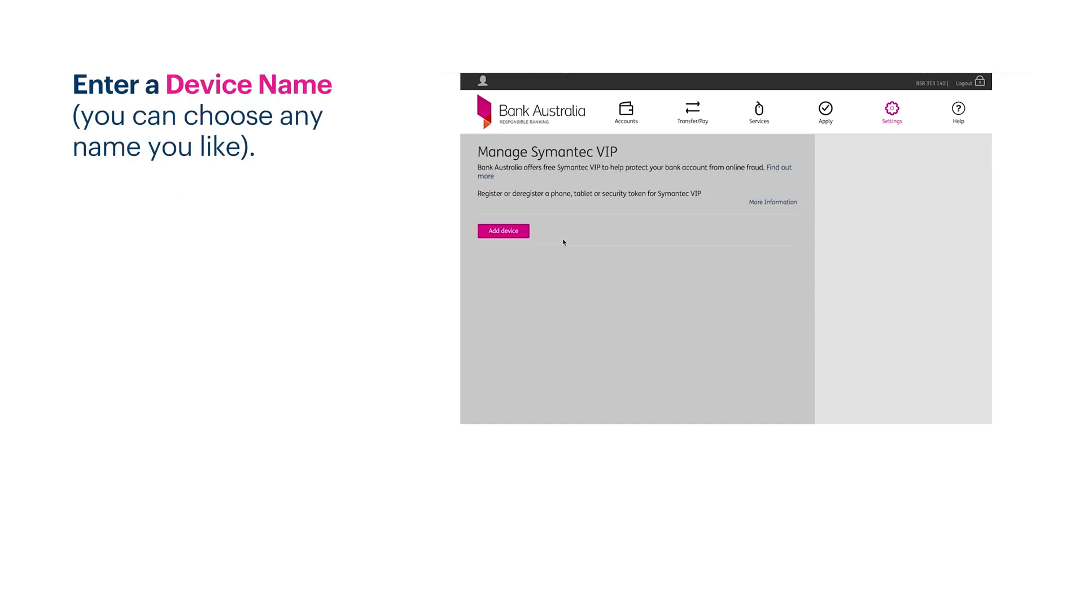
- Start adding a new device named 'My phone'
{"action": "left_click", "coordinate": [502, 230]}
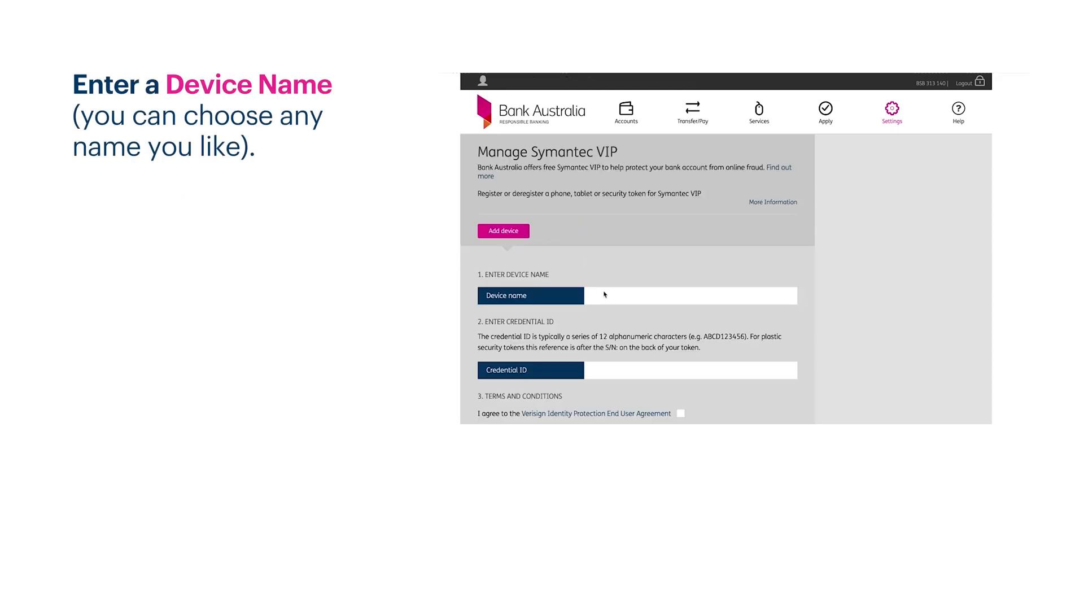
{"action": "type", "text": "My phone"}
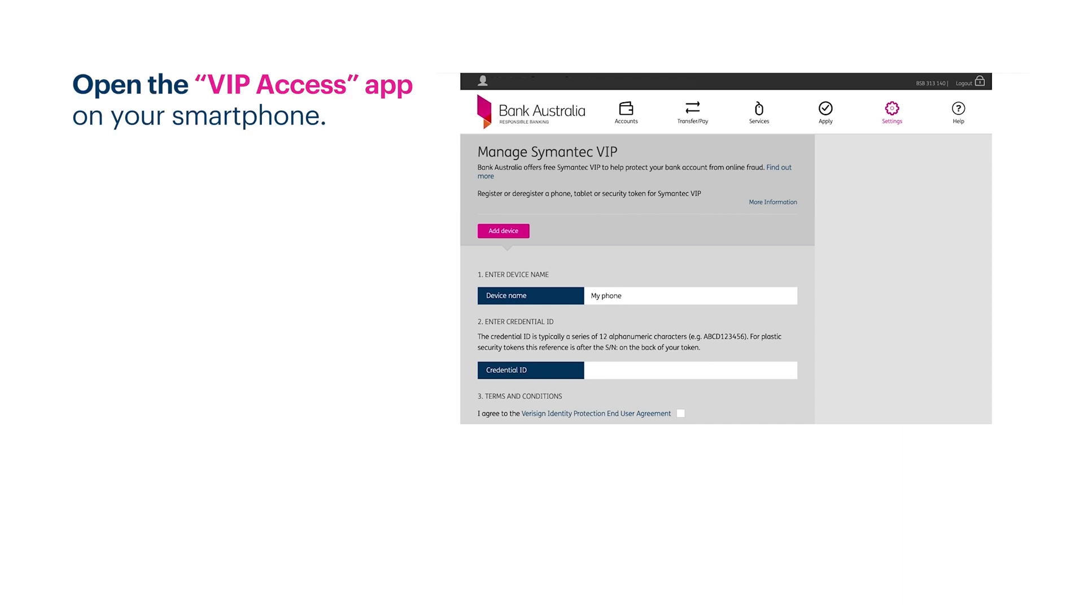
- Enter the SYMC credential ID and accept the Verisign end user agreement
{"action": "left_click", "coordinate": [690, 370]}
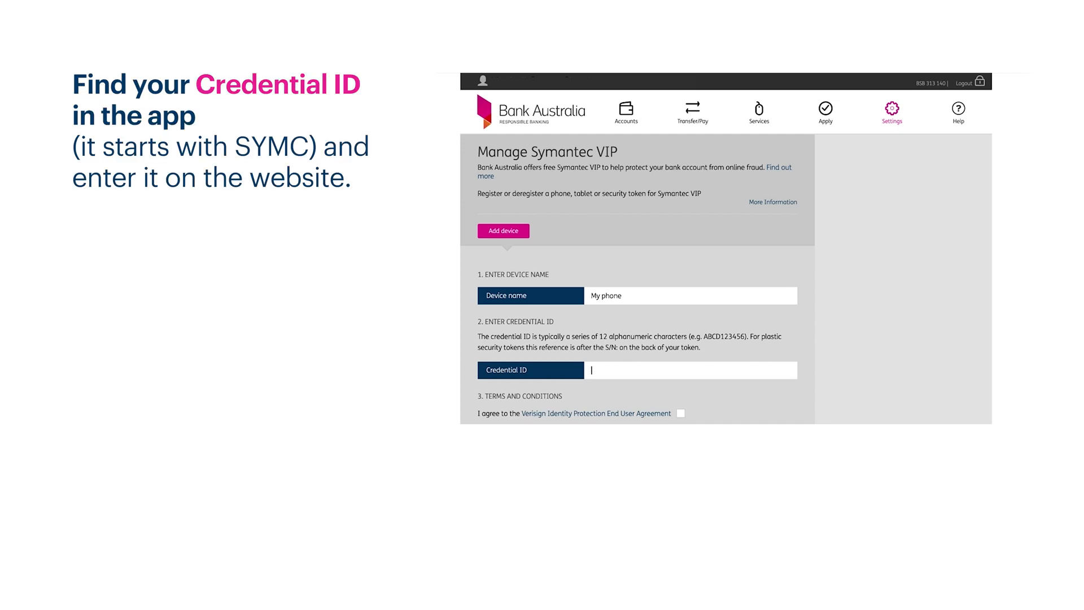
{"action": "type", "text": "SYM"}
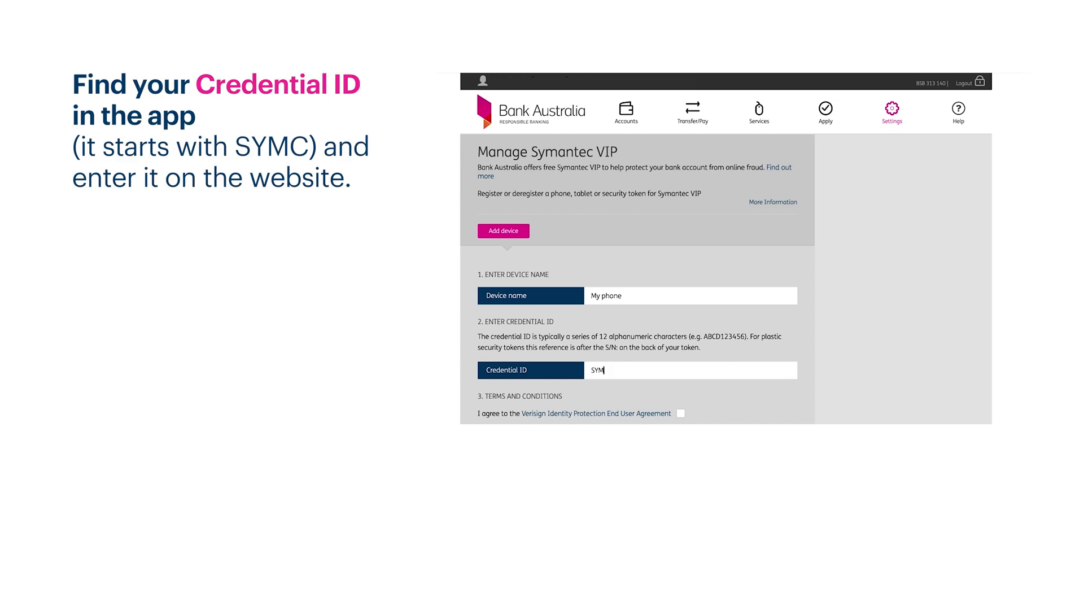
{"action": "type", "text": "C"}
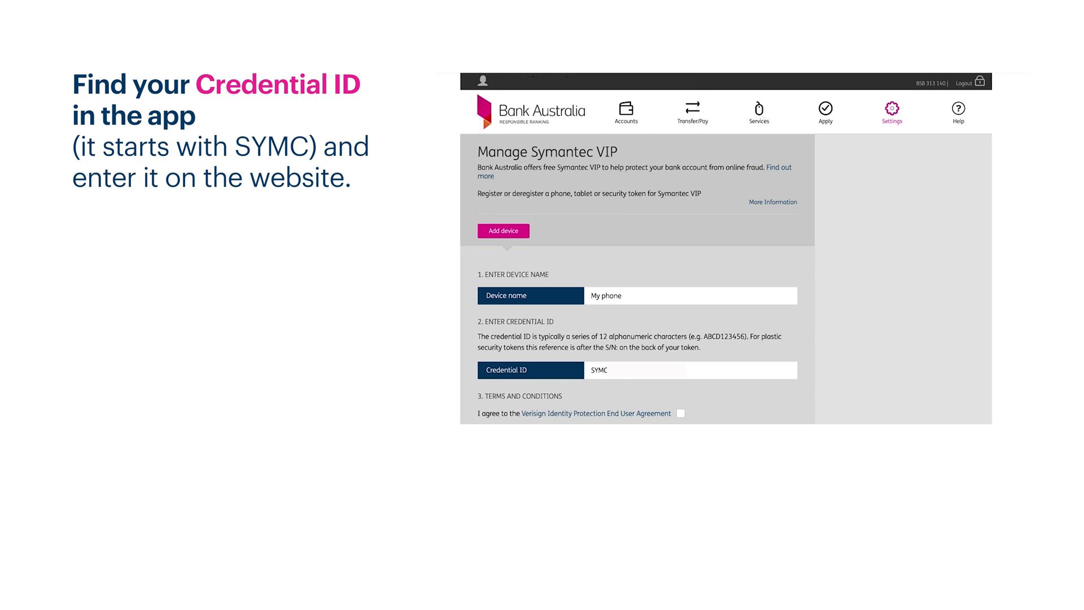
{"action": "left_click", "coordinate": [679, 412]}
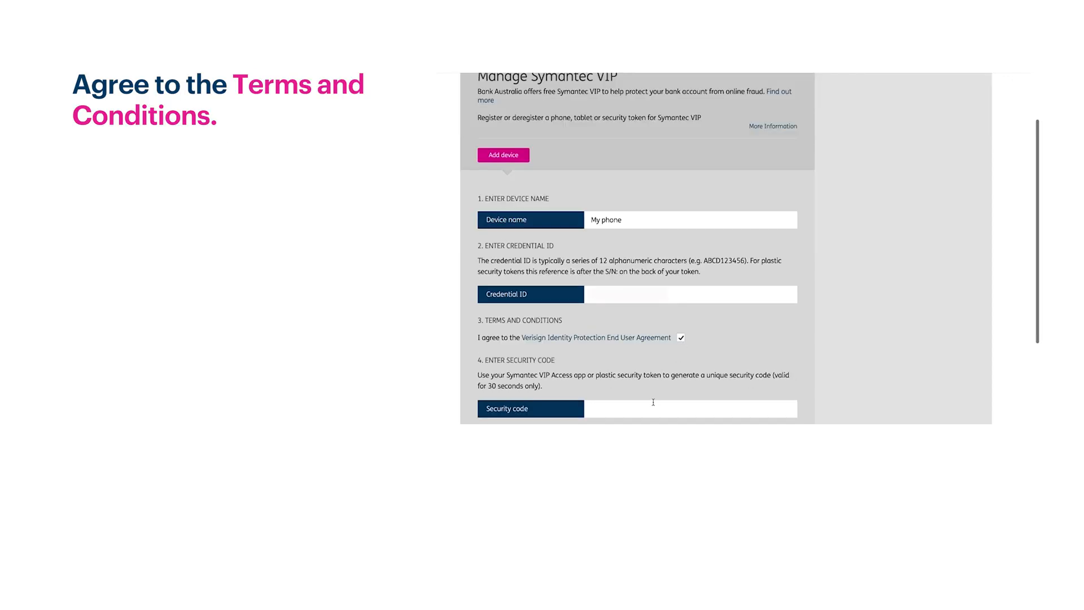